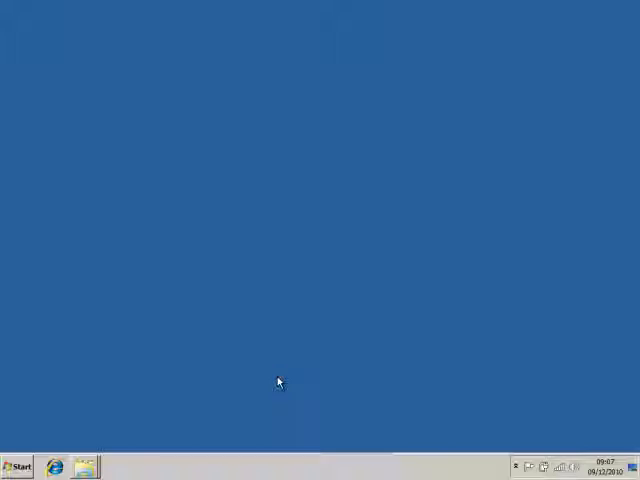
mouse_move(108, 390)
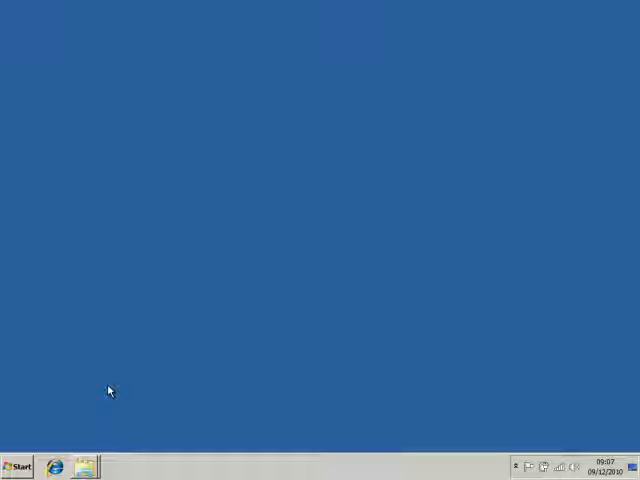
mouse_move(504, 468)
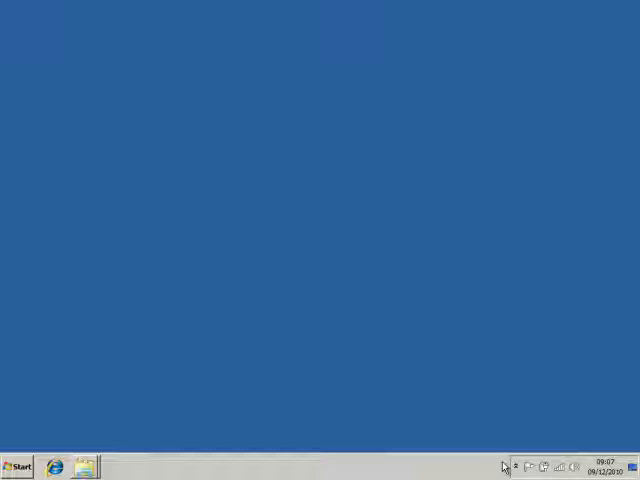
- Bring up the MozyPro tray menu and reveal its Settings submenu
click(512, 468)
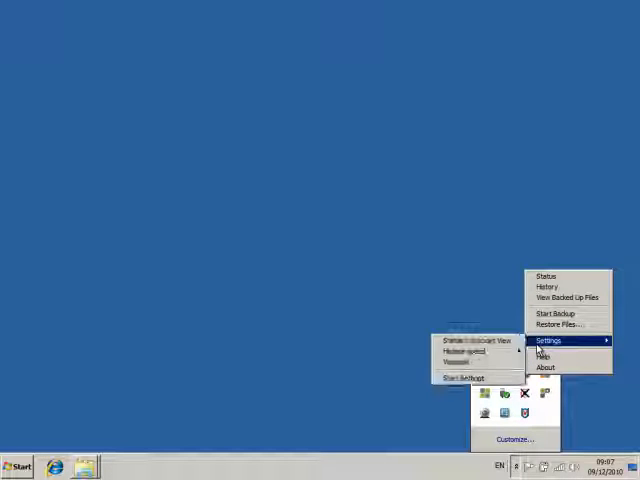
mouse_move(466, 376)
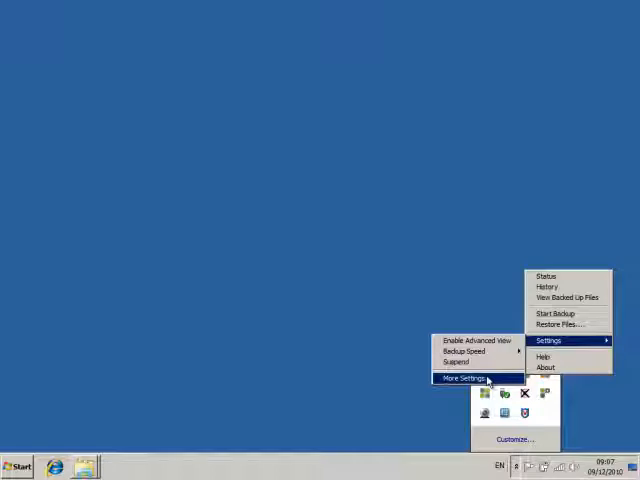
click(464, 378)
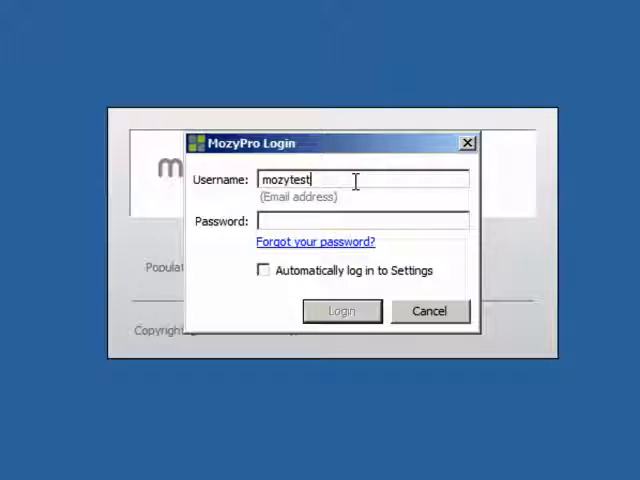
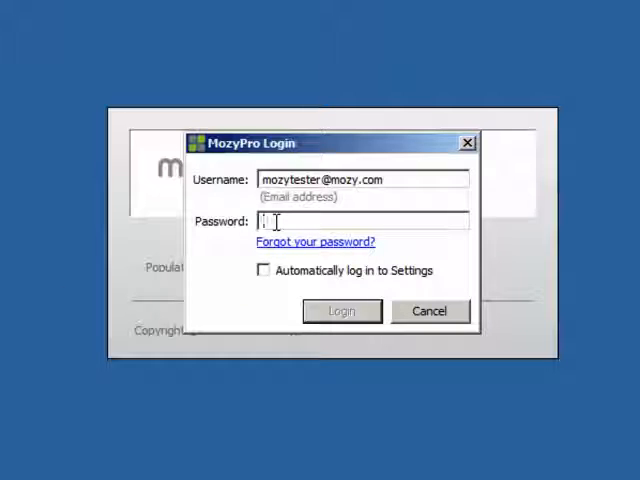
click(340, 312)
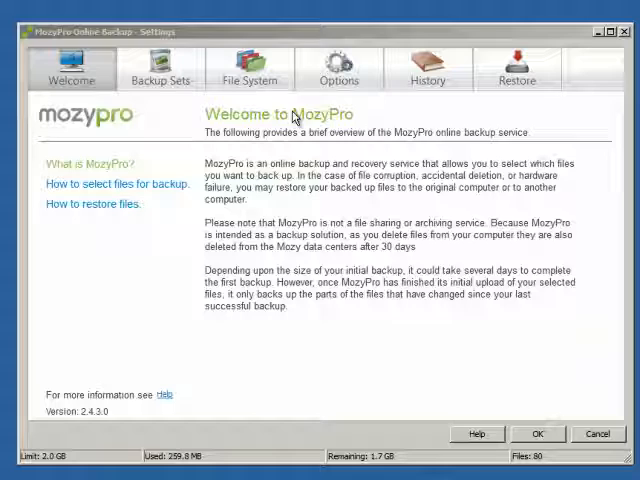
- Switch the Settings window to the File System page listing Local Disk (C:)
click(248, 68)
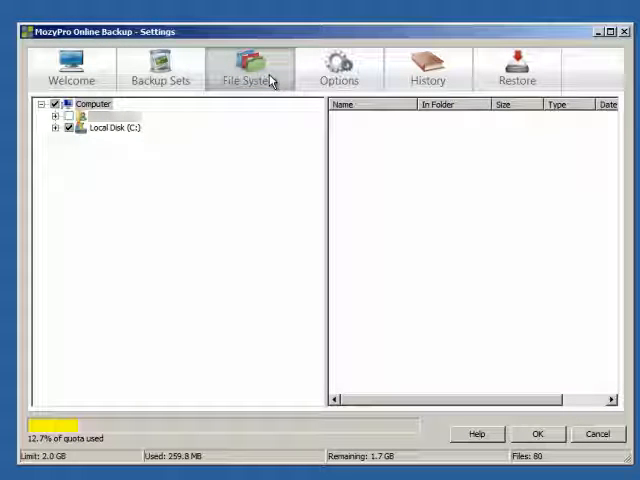
mouse_move(110, 178)
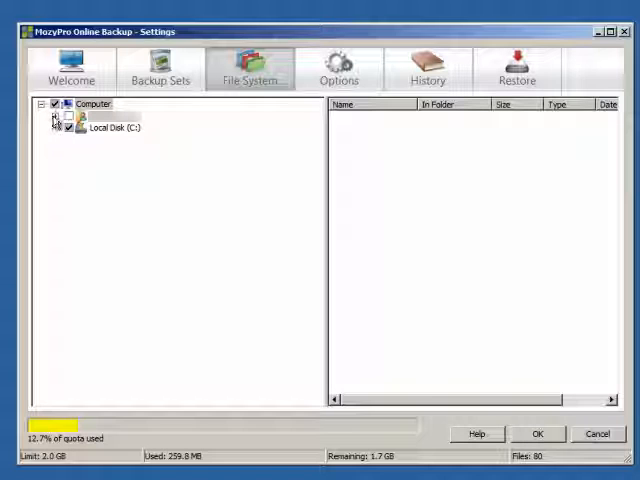
- Expand Local Disk (C:) and then Downloads to reveal the Software subfolder
click(54, 128)
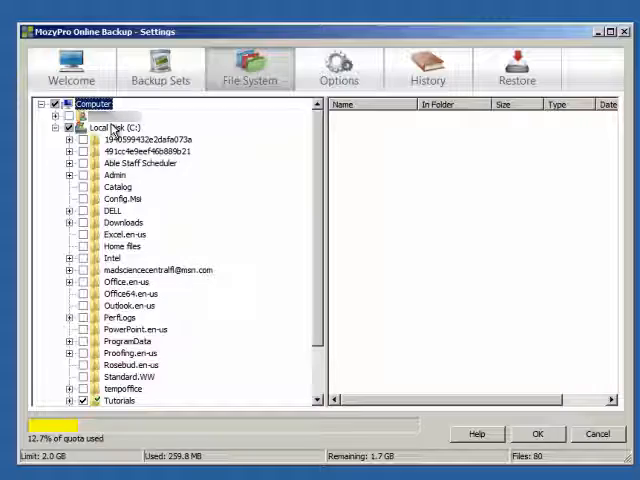
click(120, 128)
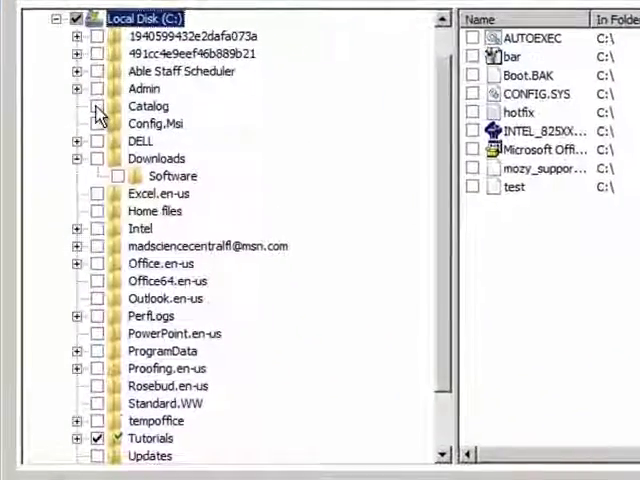
- Mark the Downloads folder and all its files for backup, raising quota usage near 15.6%
click(96, 106)
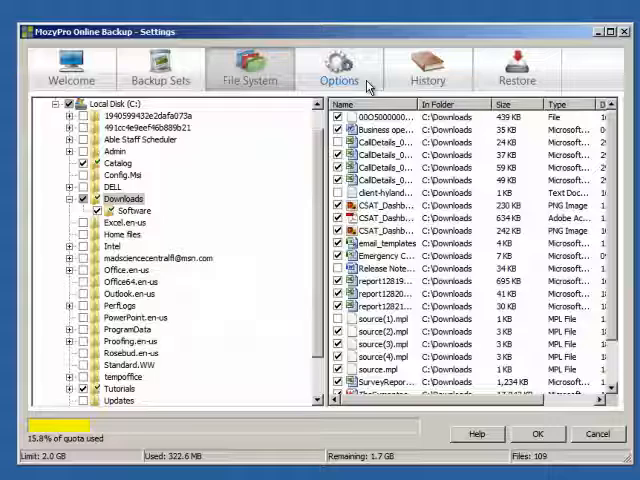
mouse_move(360, 84)
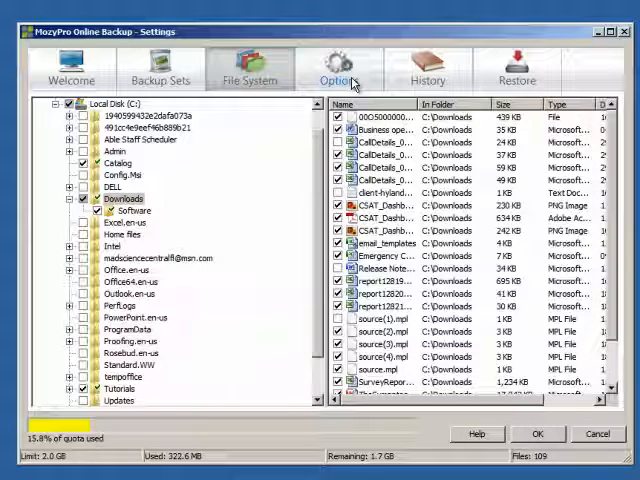
- Enable showing protected OS files, then tick a greyed system folder, triggering the unnecessary-folder warning
click(338, 72)
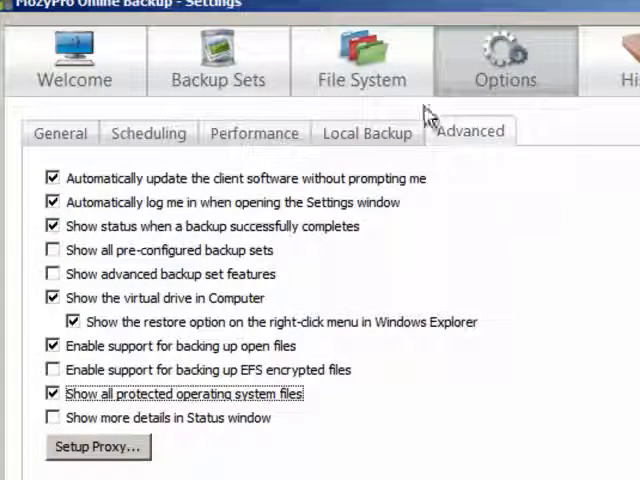
click(360, 58)
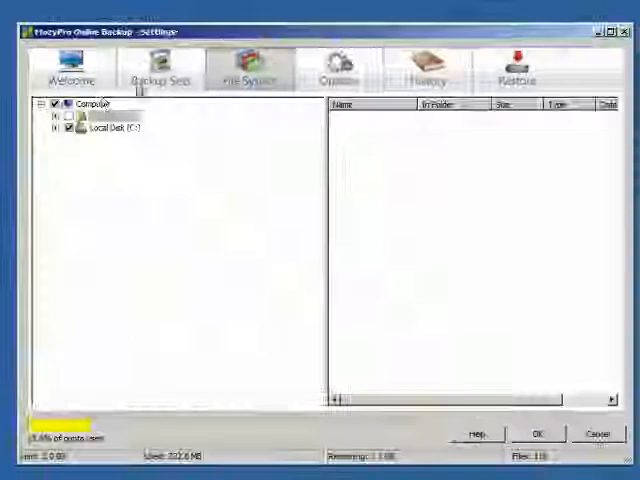
click(56, 128)
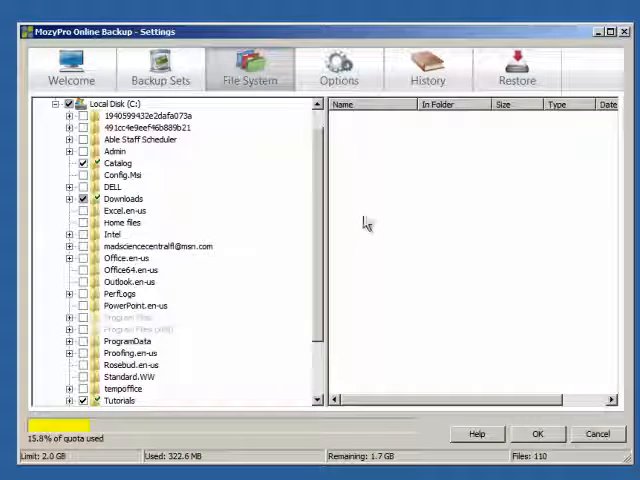
scroll(down, 3)
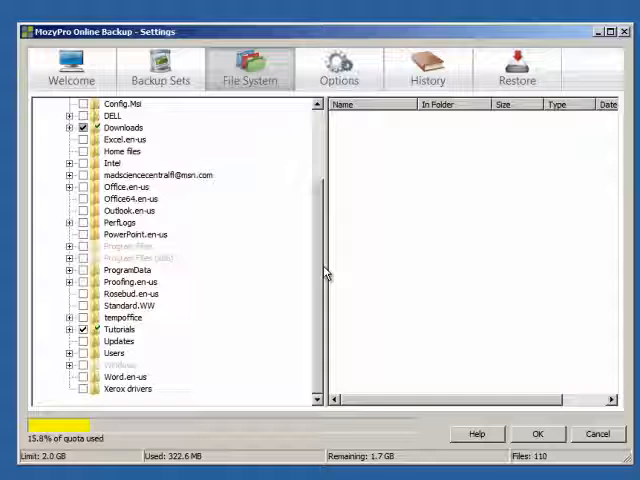
click(82, 368)
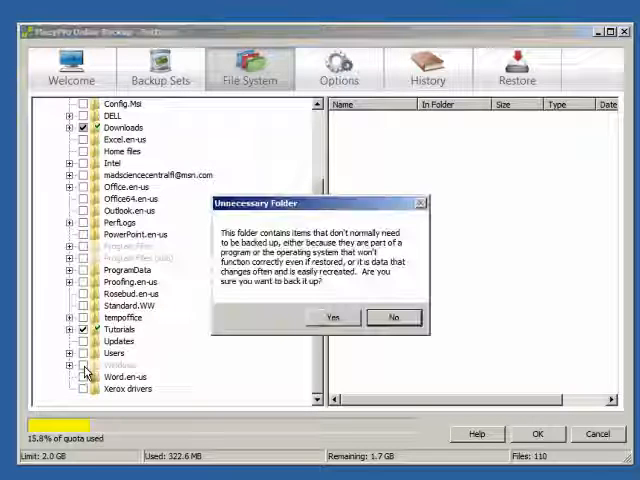